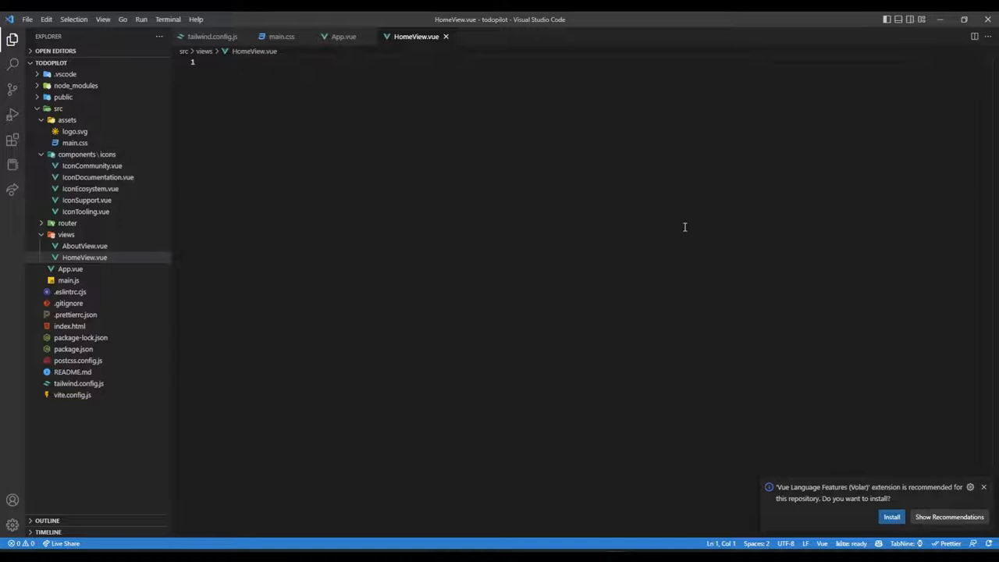
# Step: Create components/TodoForm.vue with a form template, input, Add Todo button, script setup and scoped scss style
pyautogui.click(208, 62)
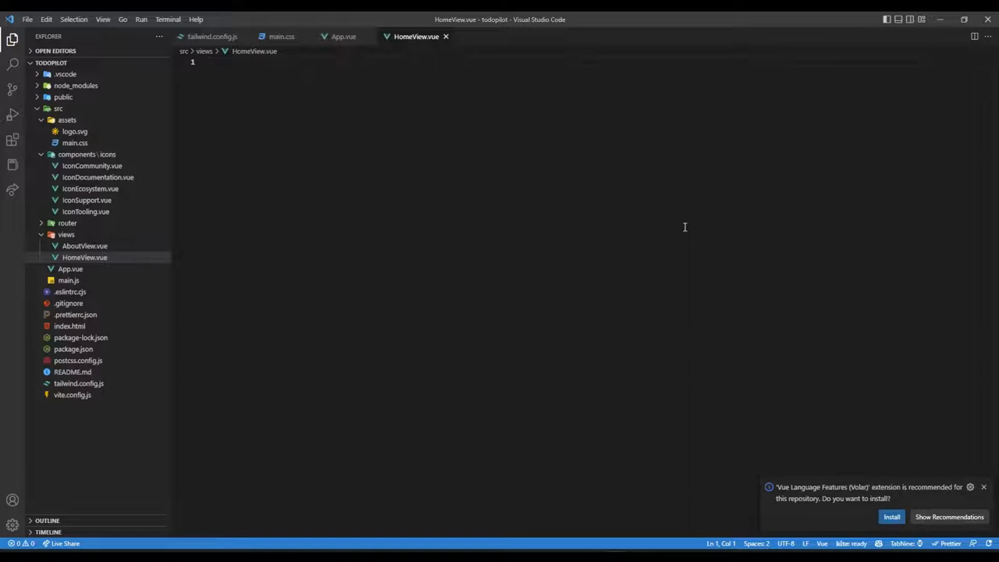
pyautogui.click(88, 154)
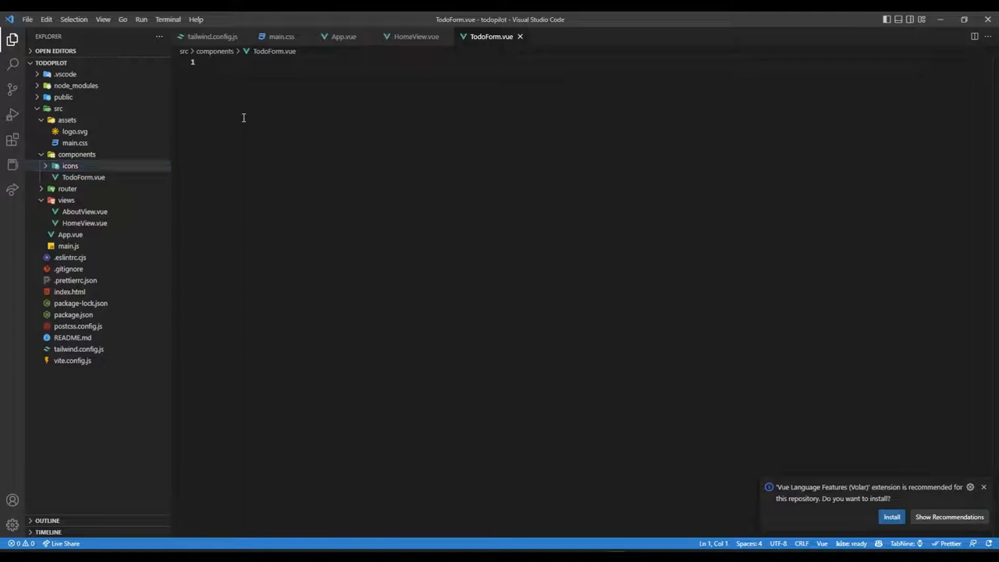
pyautogui.click(210, 63)
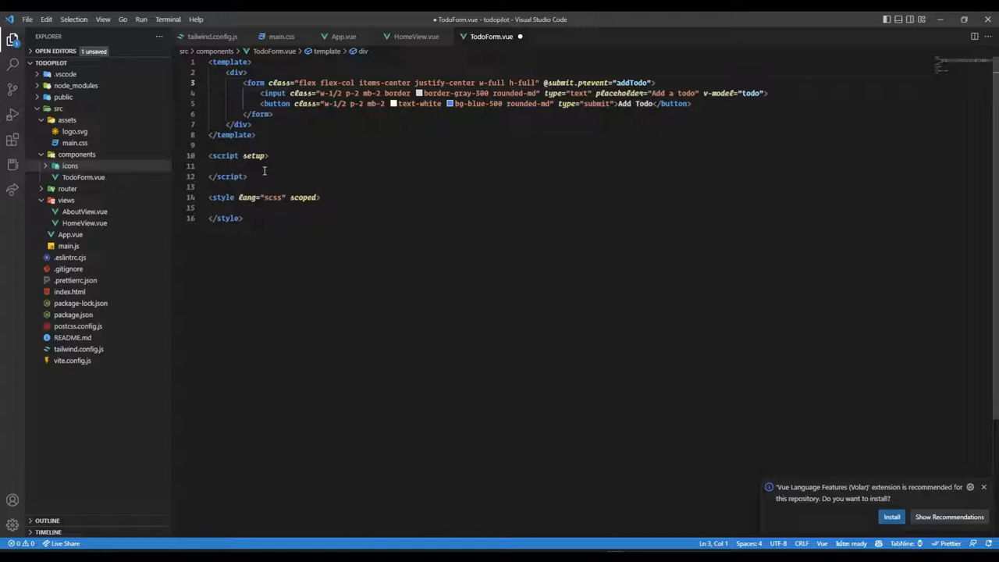
# Step: Add comments, import ref from 'vue' and const emit = defineEmits(['onAdded']) in TodoForm's script
pyautogui.write('// create todo state')
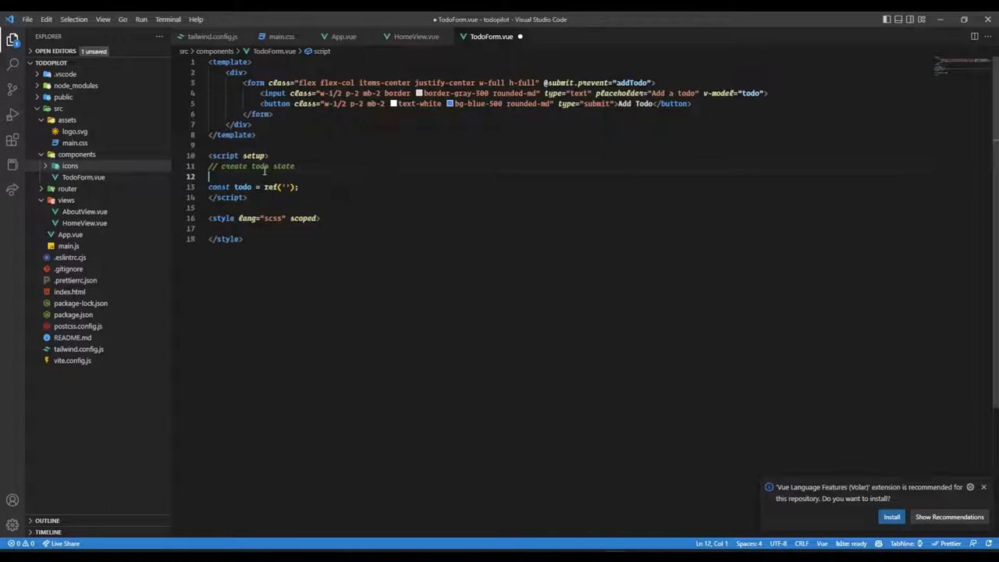
pyautogui.write('and addTodo function')
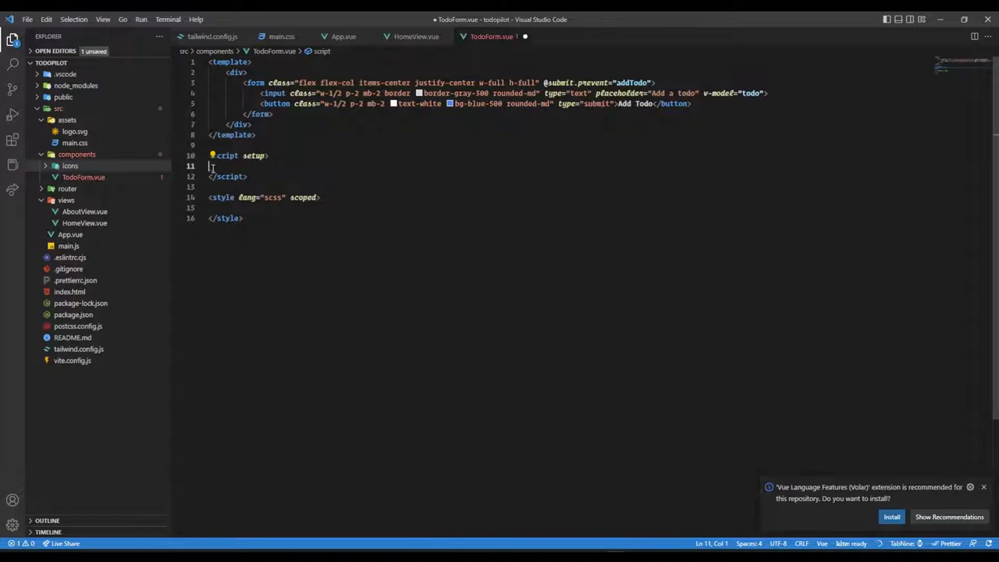
pyautogui.write("import { ref } from 'vue'")
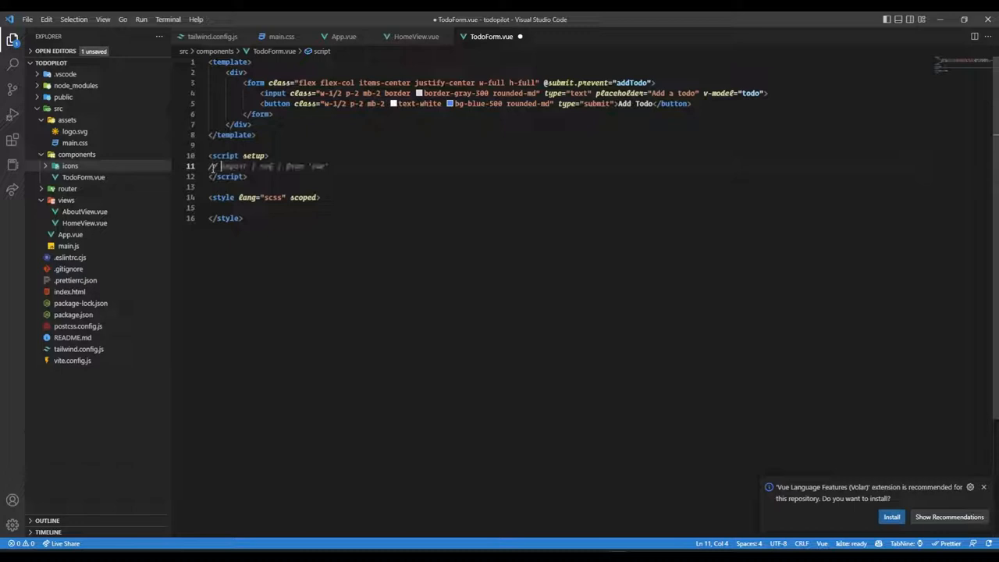
pyautogui.write("import ref from 'vue'")
pyautogui.write('// define ')
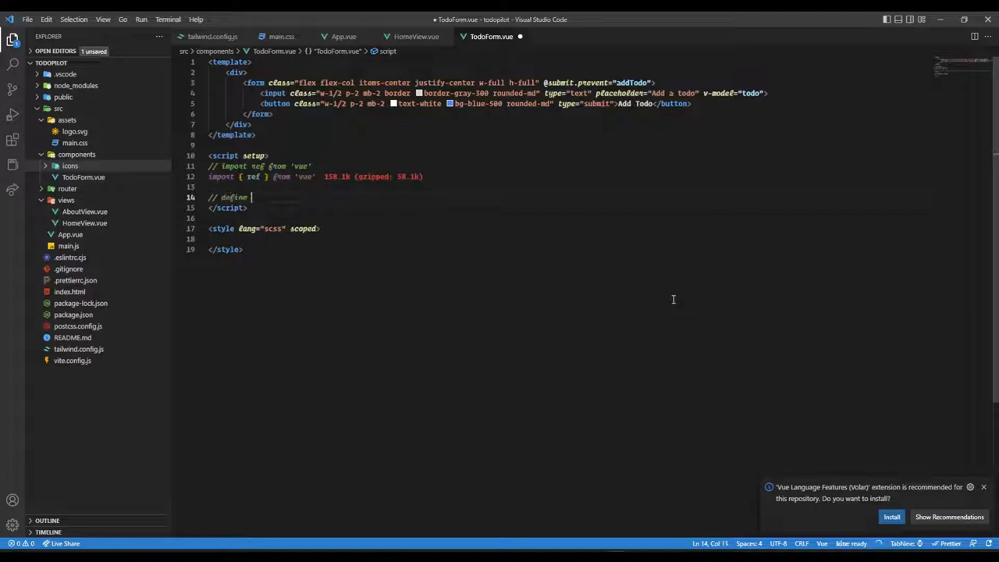
pyautogui.write('emits object')
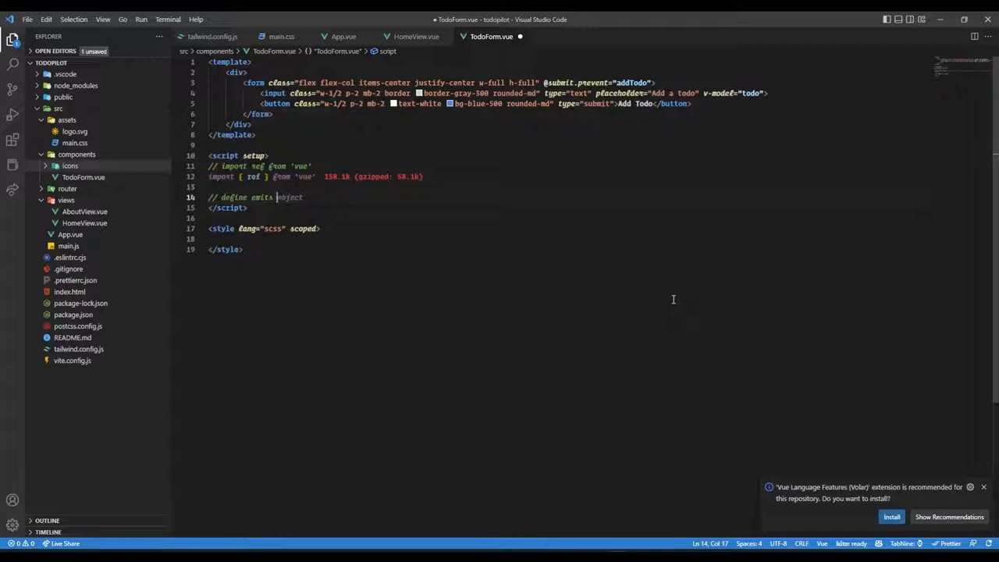
pyautogui.write('with event n')
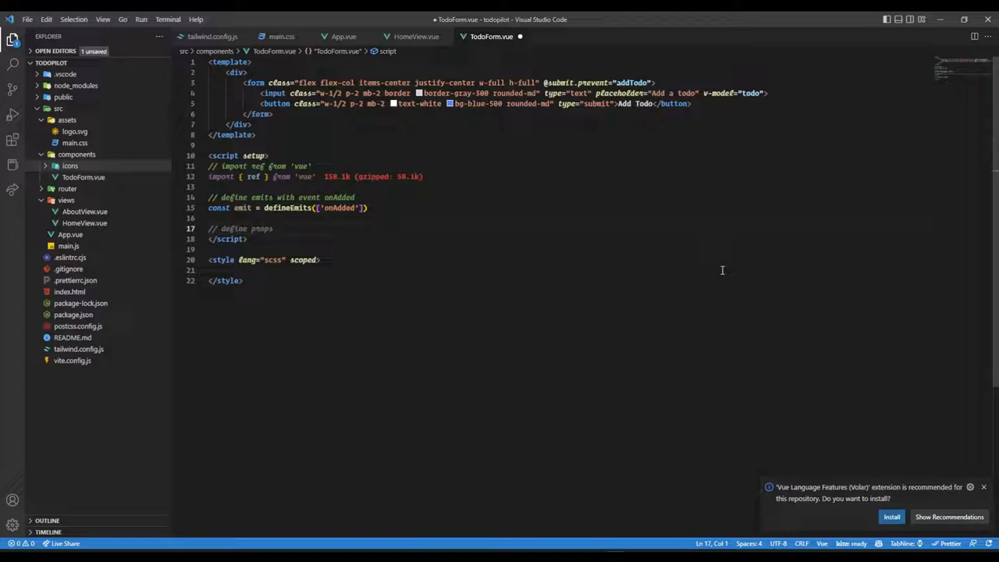
# Step: Write the '// create function addTodo' comment and start the new todos component skeleton
pyautogui.write('// create function addTodo')
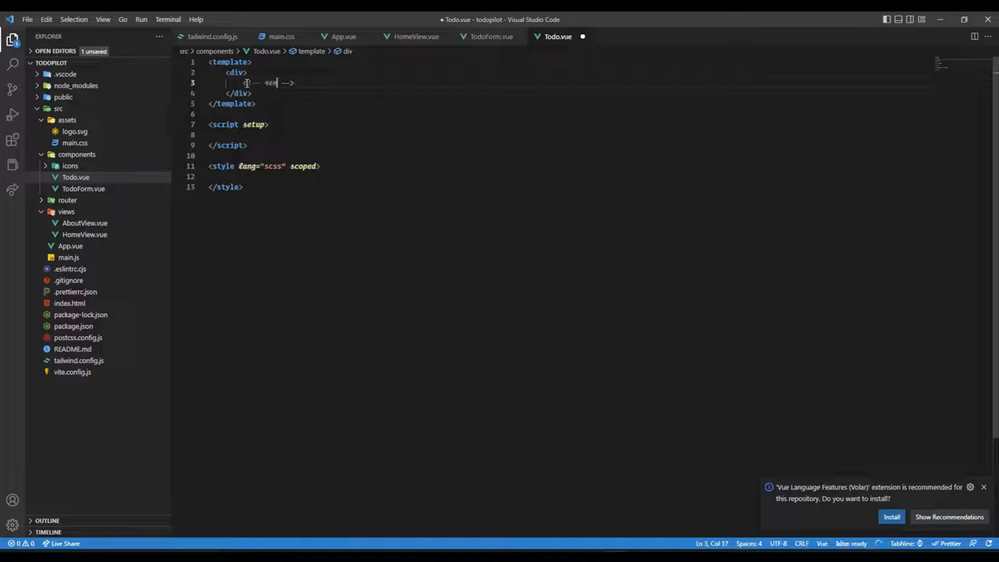
pyautogui.write('render TodoForm u')
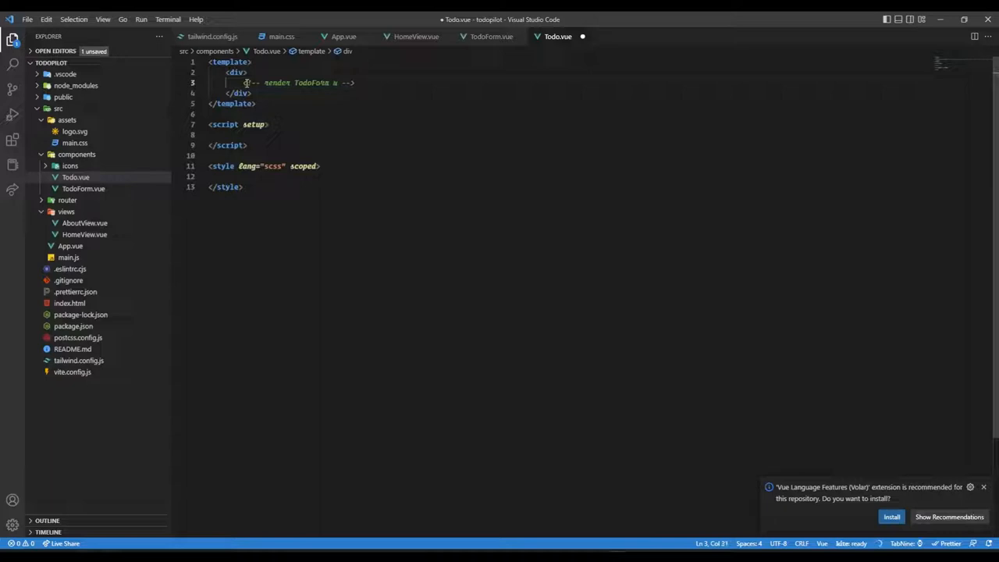
pyautogui.write('<TodoForm @onAdded="addTodo" />')
pyautogui.click(570, 134)
pyautogui.write('// import defineAsyncComponent d')
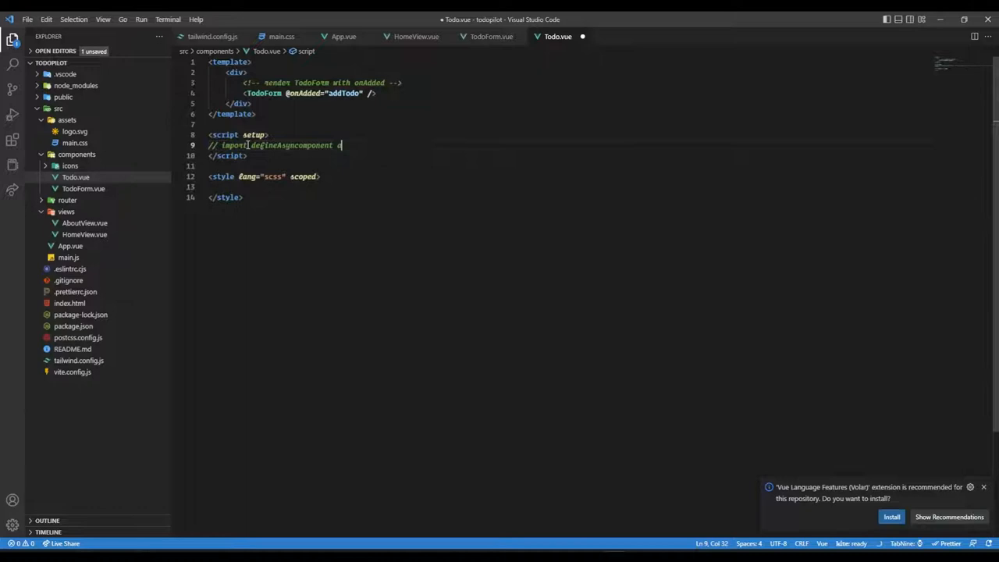
pyautogui.write('and import TodoForm with defineAsyncComponen')
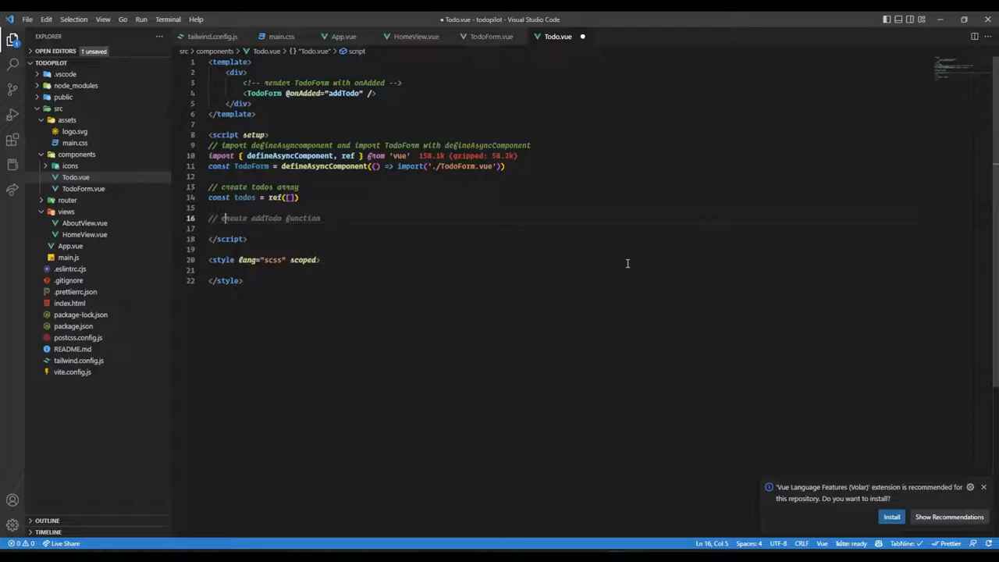
# Step: Write addTodo pushing { id, text: todo } into todos and add a render-todo-list comment in the template
pyautogui.write('that pushes todo to todos array with id')
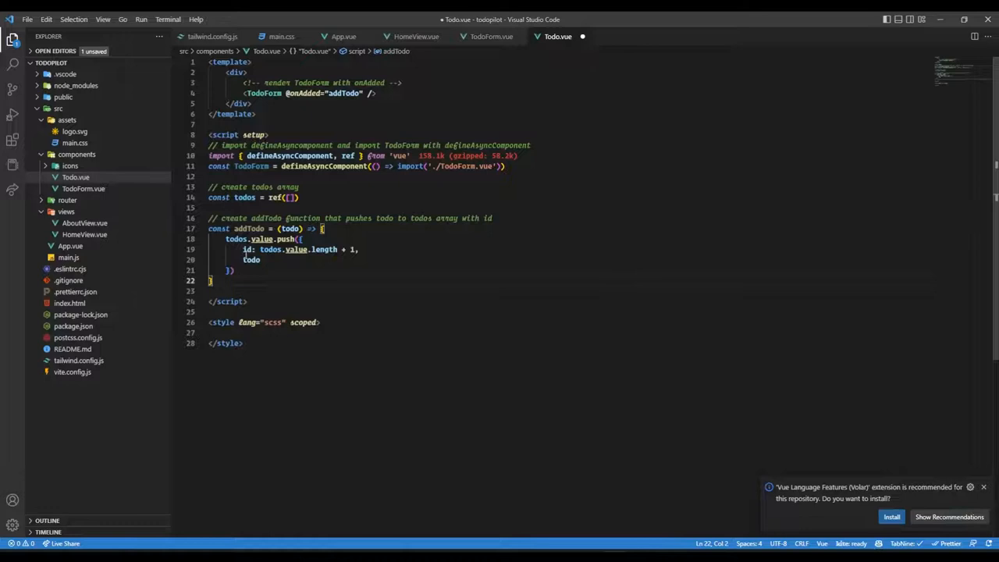
pyautogui.moveTo(244, 249); pyautogui.dragTo(360, 250)
pyautogui.write('text:')
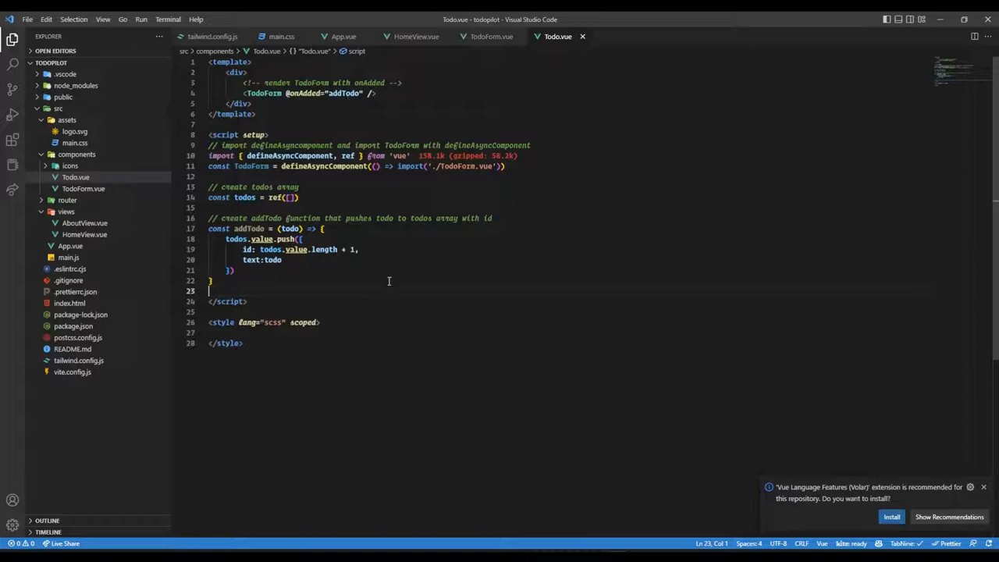
pyautogui.write('<!-- render -->')
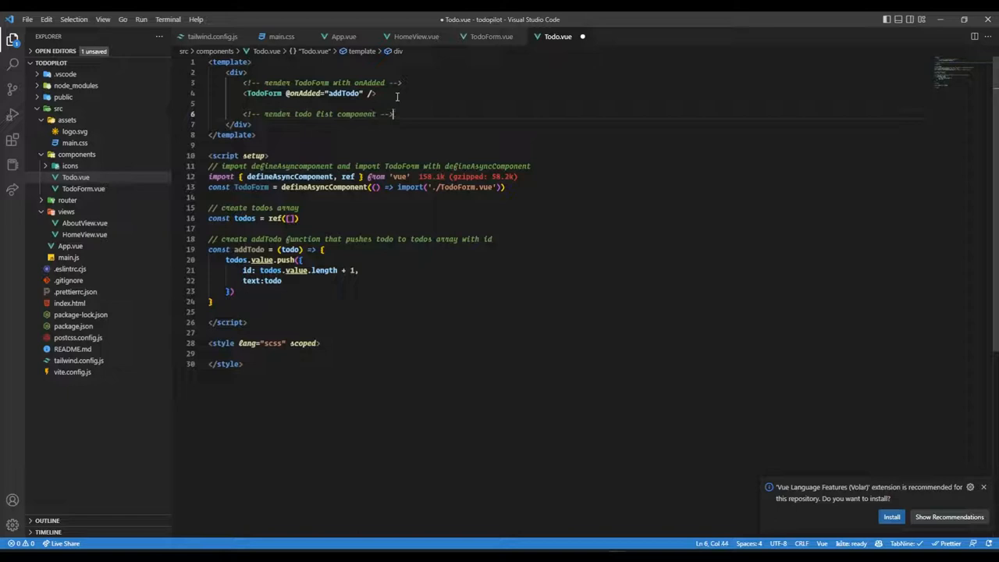
pyautogui.write('<TodoList :todos="todos" @onDeleted="deleteTodo" />')
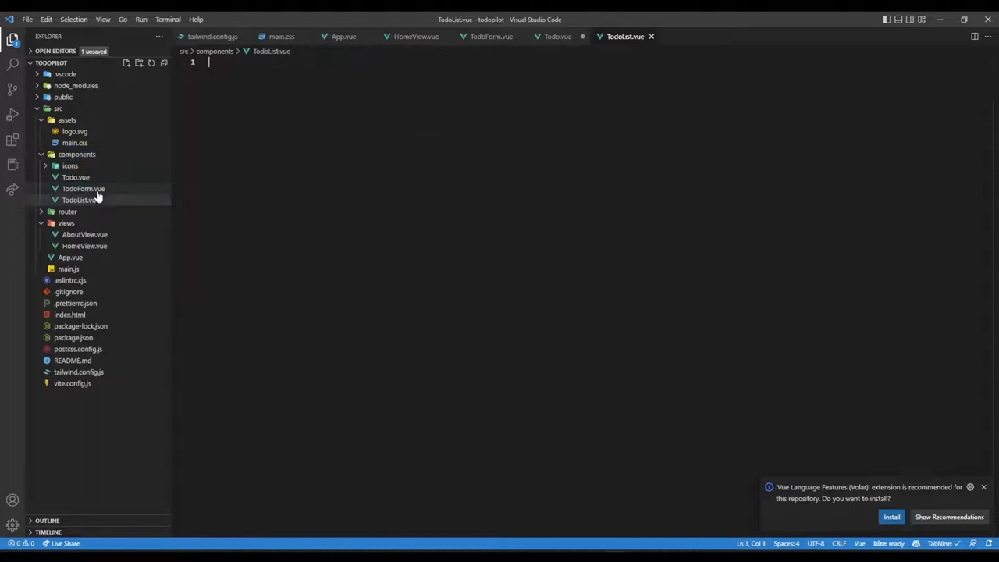
pyautogui.click(75, 178)
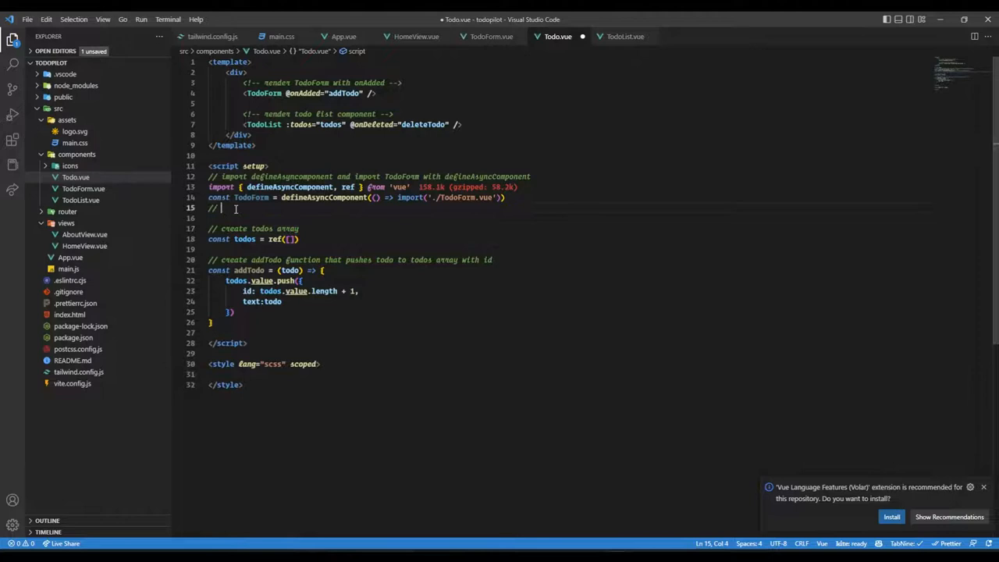
pyautogui.write('import TodoList as default')
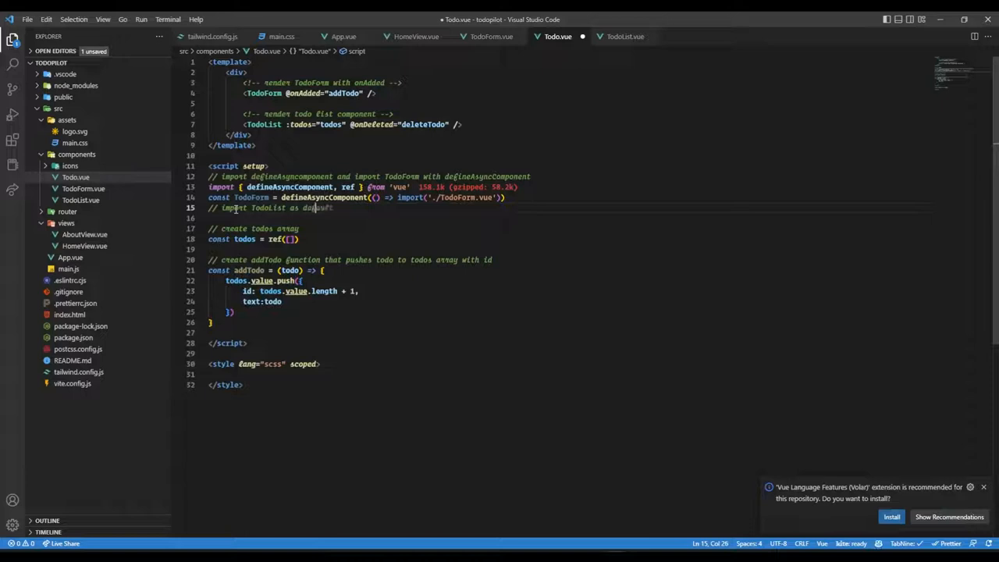
pyautogui.write("const TodoList = defineAsyncComponent(() => import('./TodoList.vue'))")
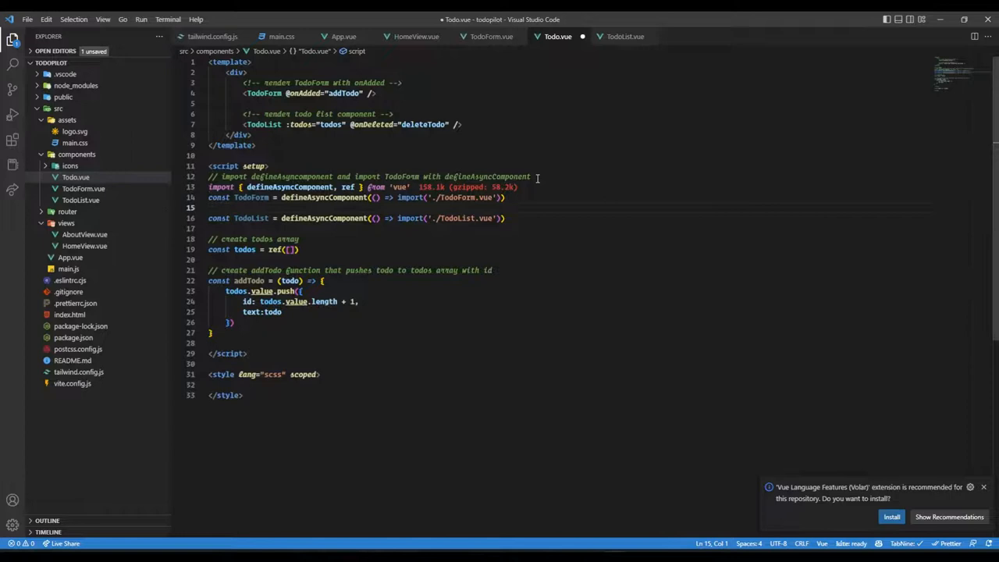
# Step: Remove the comment above the defineAsyncComponent import in Todos.vue, leaving a blank line
pyautogui.click(625, 36)
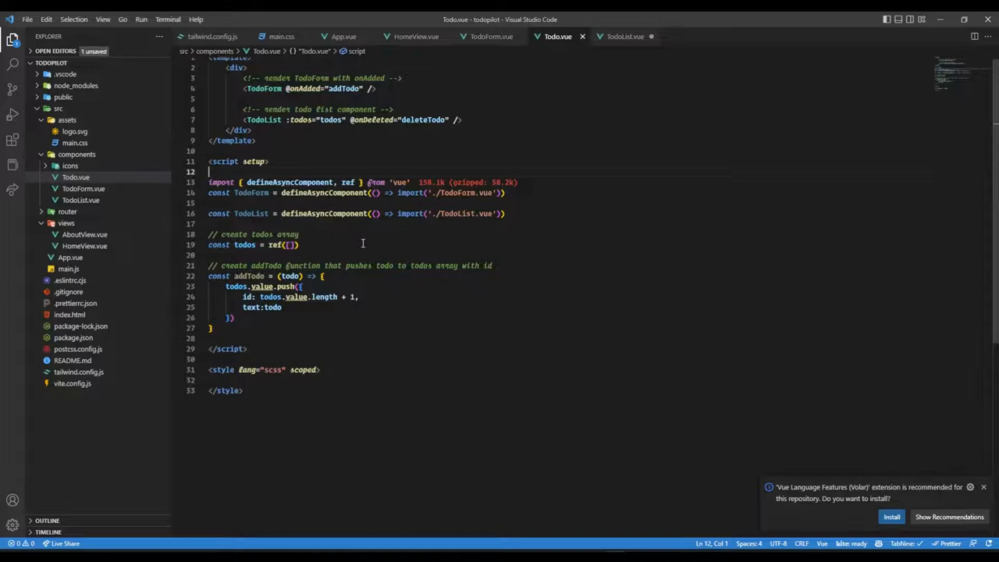
pyautogui.click(625, 36)
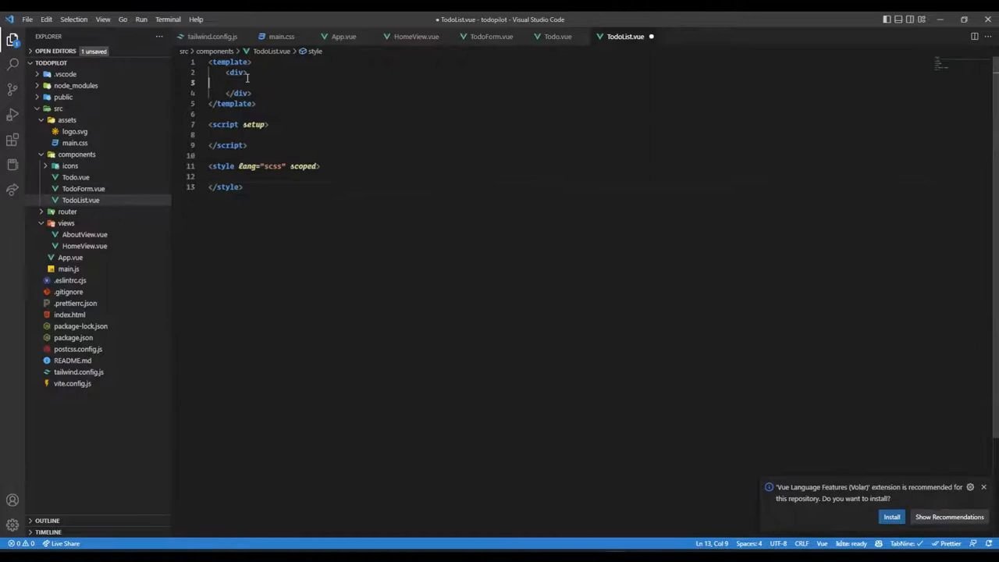
# Step: Add a v-for div over todos showing todo.text with a Delete button, and import ref from 'vue'
pyautogui.write('<!-- todo list component -->')
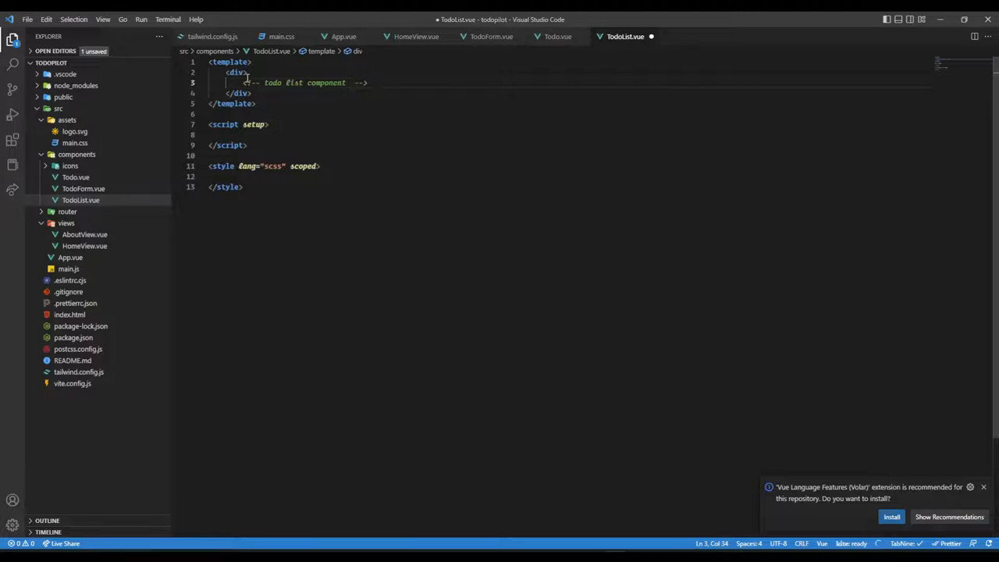
pyautogui.write('renders text')
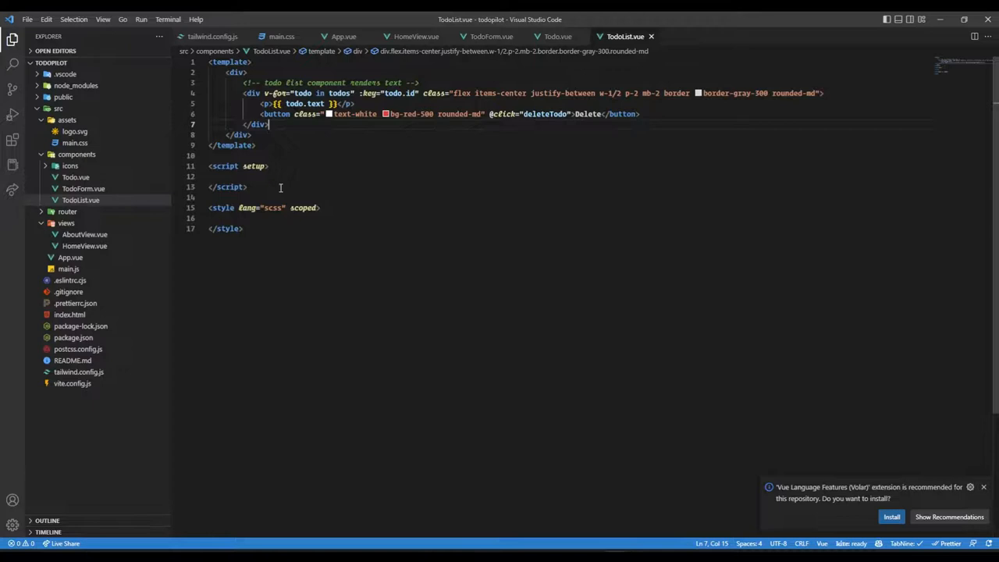
pyautogui.write("import { ref } from 'vue'")
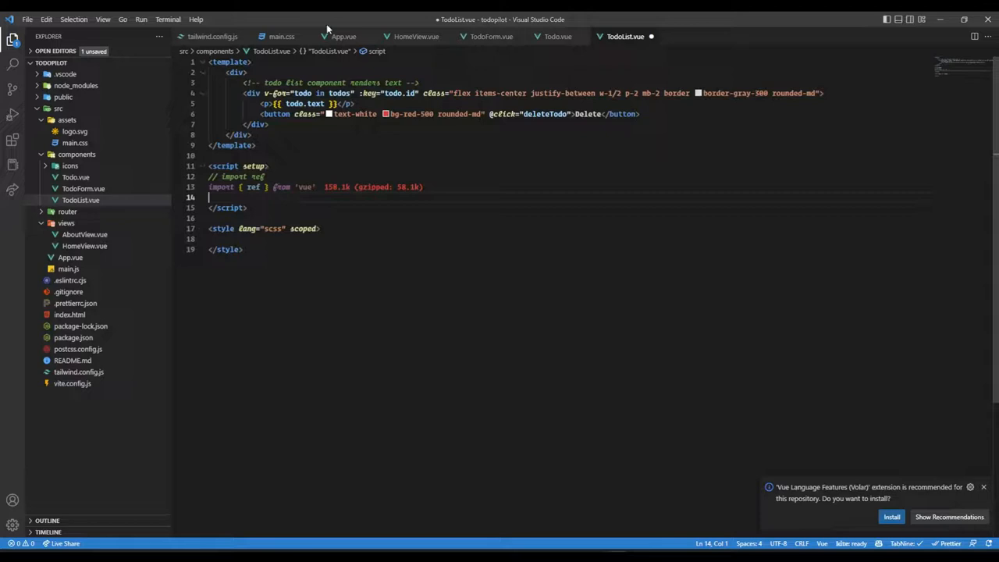
# Step: Define the todos props, const emit = defineEmits(['onDeleted']) and a deleteTodo function emitting the todo id
pyautogui.write('//')
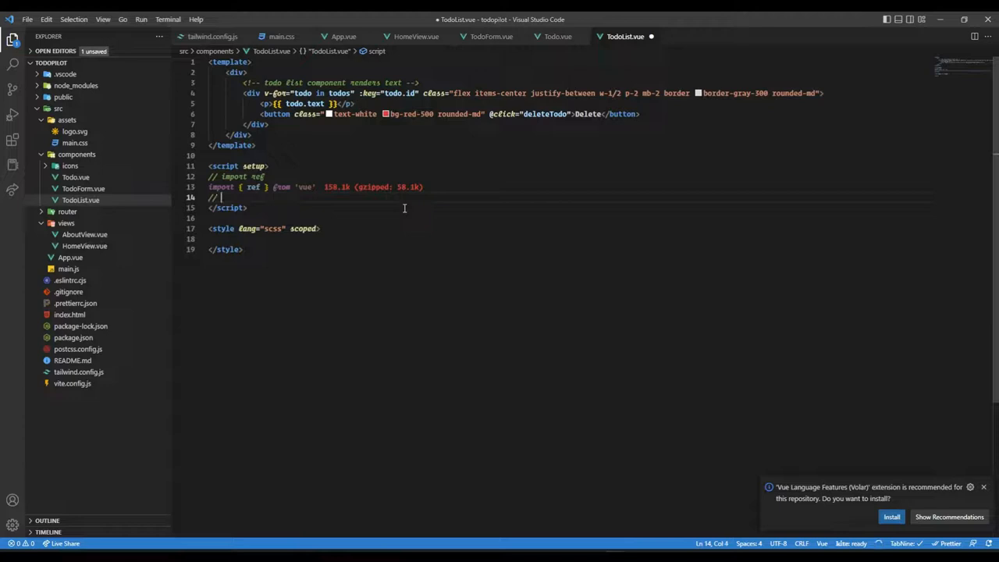
pyautogui.write('// define todos props')
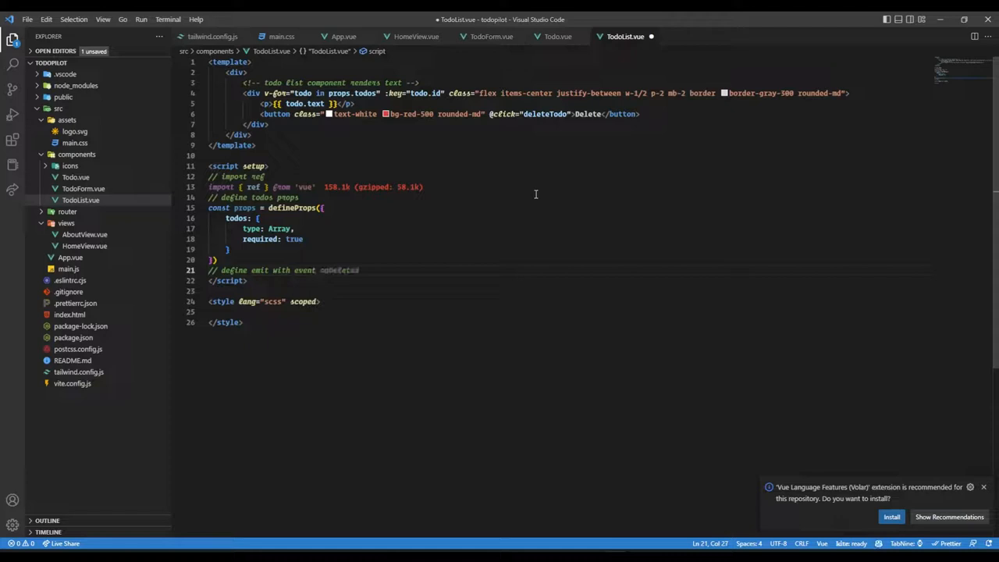
pyautogui.write("const emit = defineEmits(['onDeleted'])")
pyautogui.write('// create deleteTodo function that emits onDeleted event and passes ')
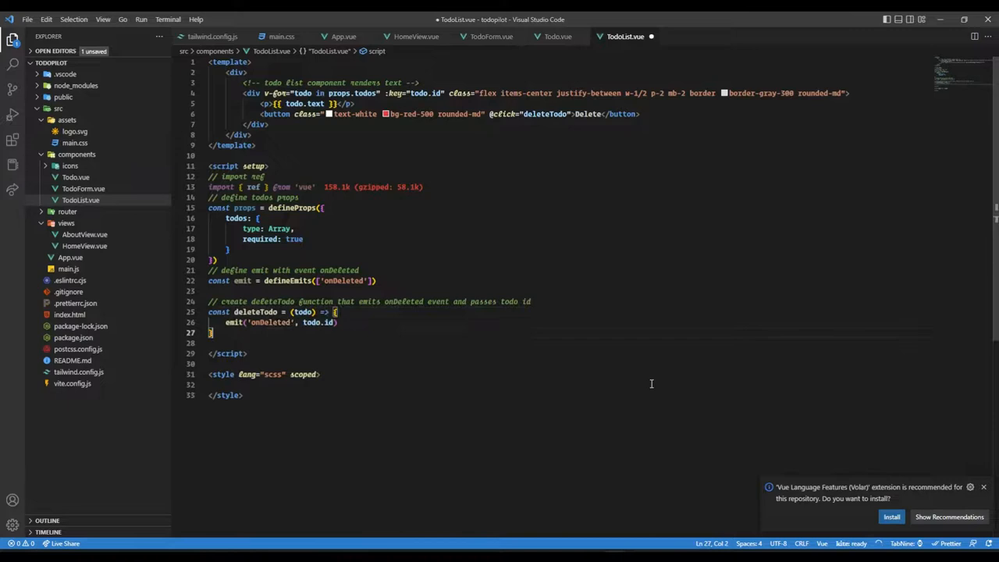
pyautogui.write('todo)')
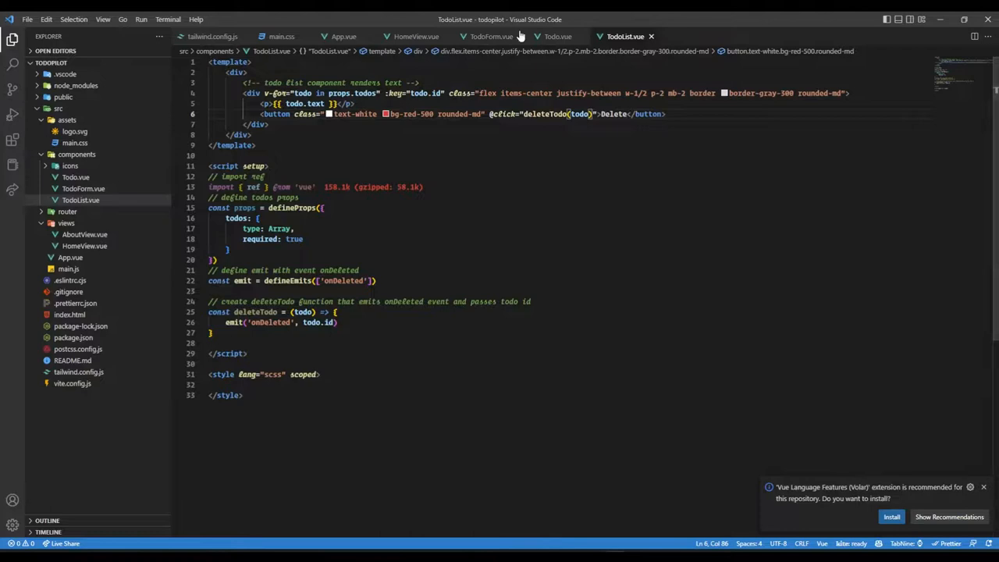
# Step: In Todos.vue, add a comment describing a deleteTodo function that filters the todos array
pyautogui.click(557, 36)
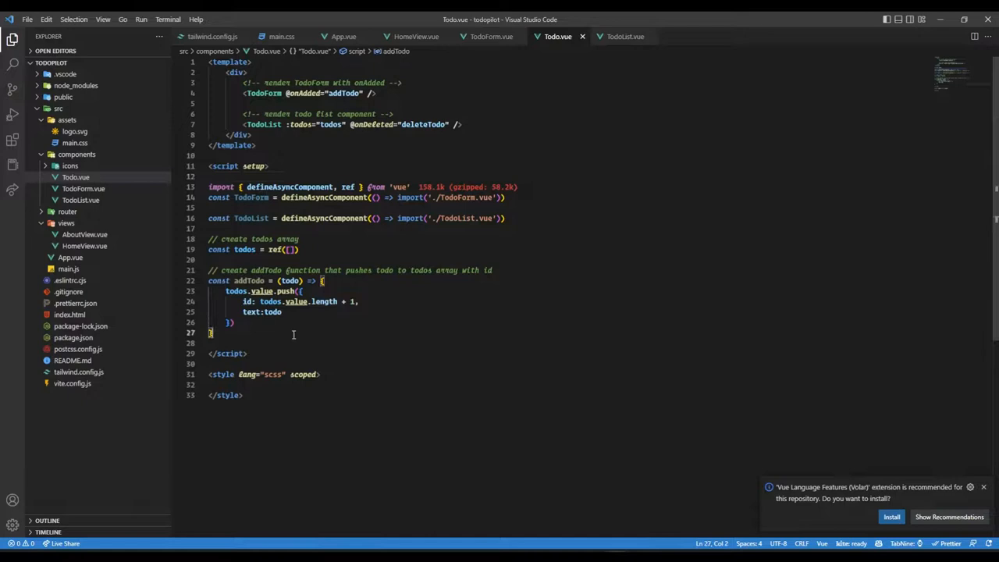
pyautogui.write("// create deleteTodo function that filters todos array and returns todos that don't match id")
pyautogui.write('<!-- Todo  -->')
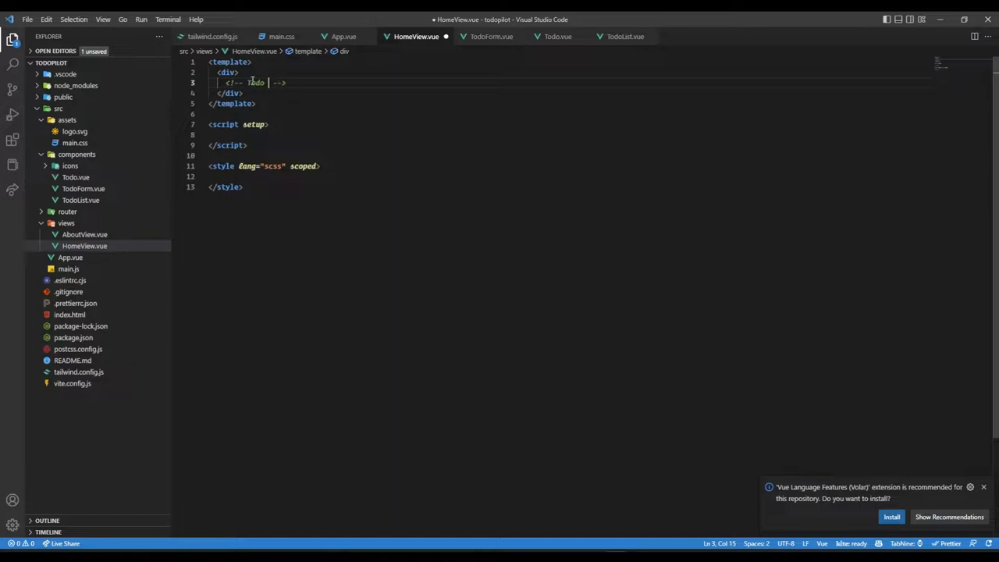
# Step: Comment the template and script to render <Todo /> and import Todo from '../components/Todo.vue'
pyautogui.write('render')
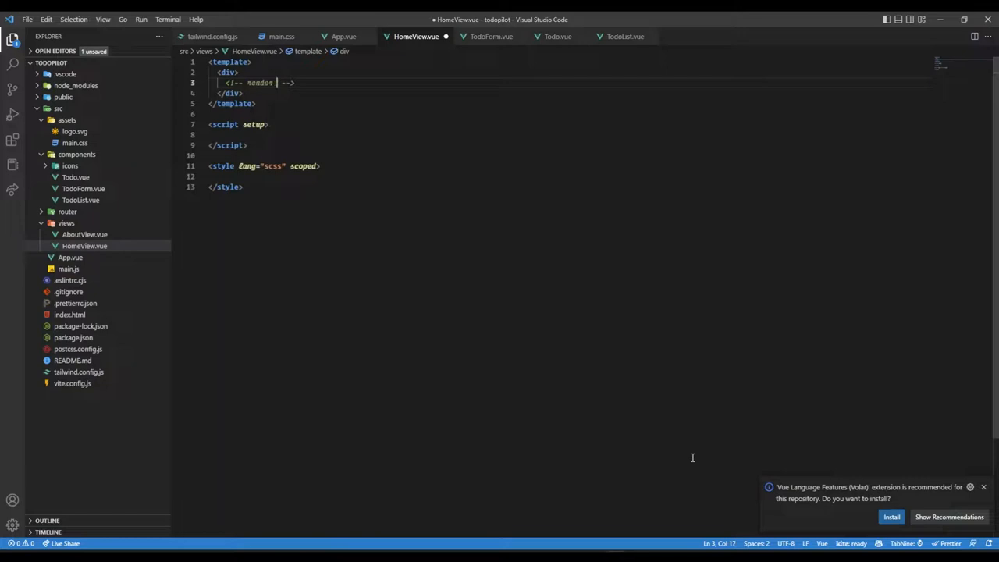
pyautogui.write('Todo component and import it -->')
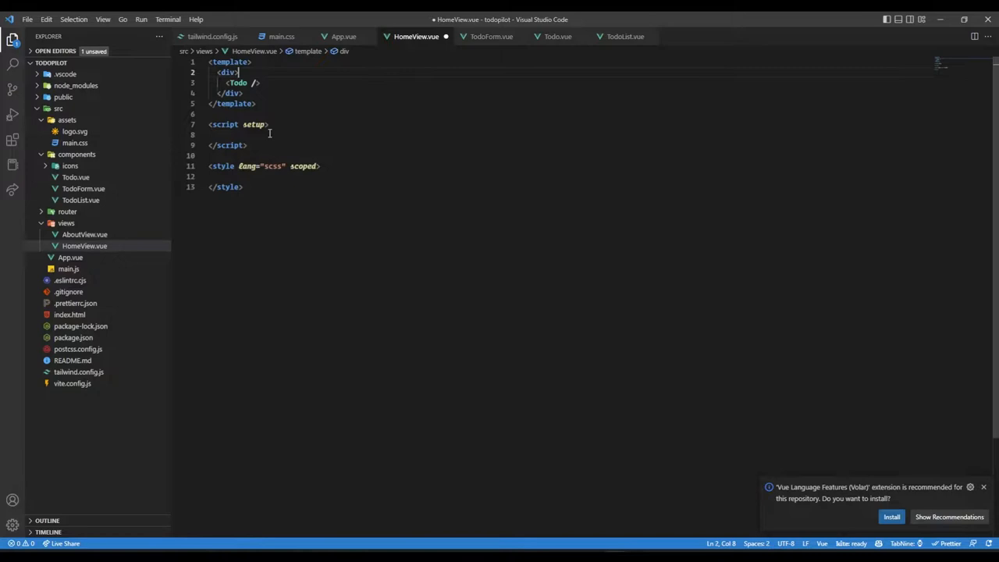
pyautogui.write('// import Todo component')
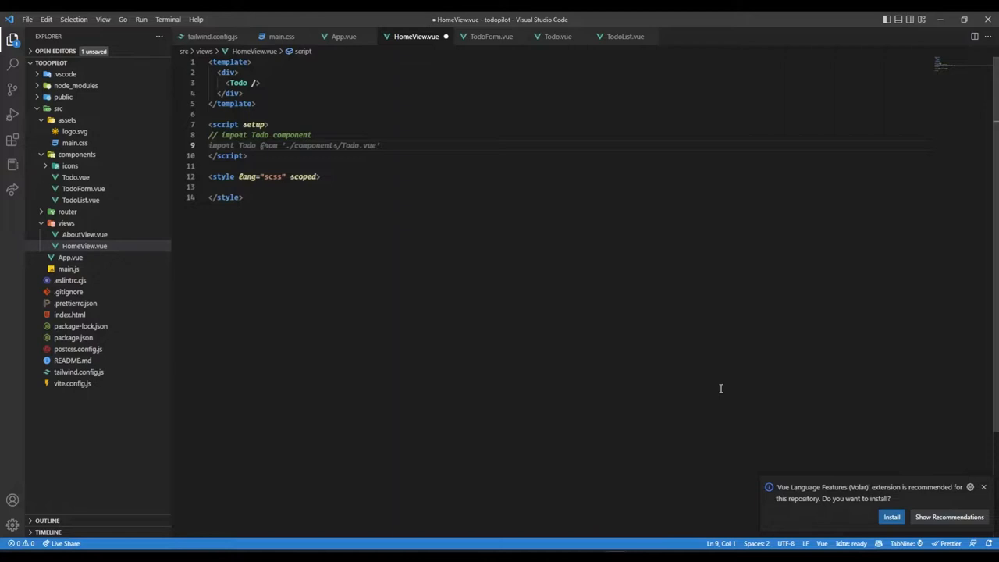
pyautogui.click(328, 141)
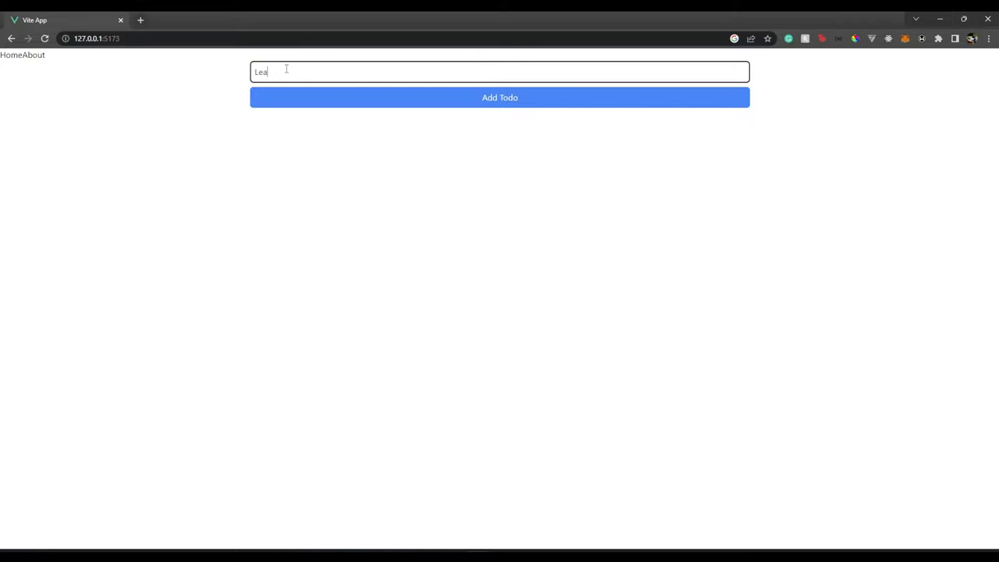
# Step: Add the todos Learn React and Learn Vue through the app's input and Add Todo button
pyautogui.click(500, 97)
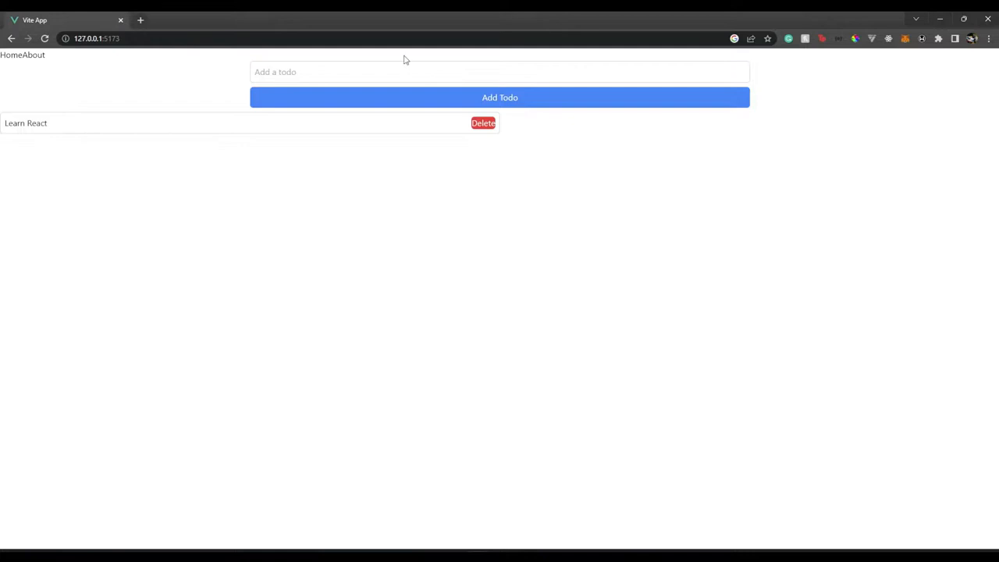
pyautogui.write('Learn Vue')
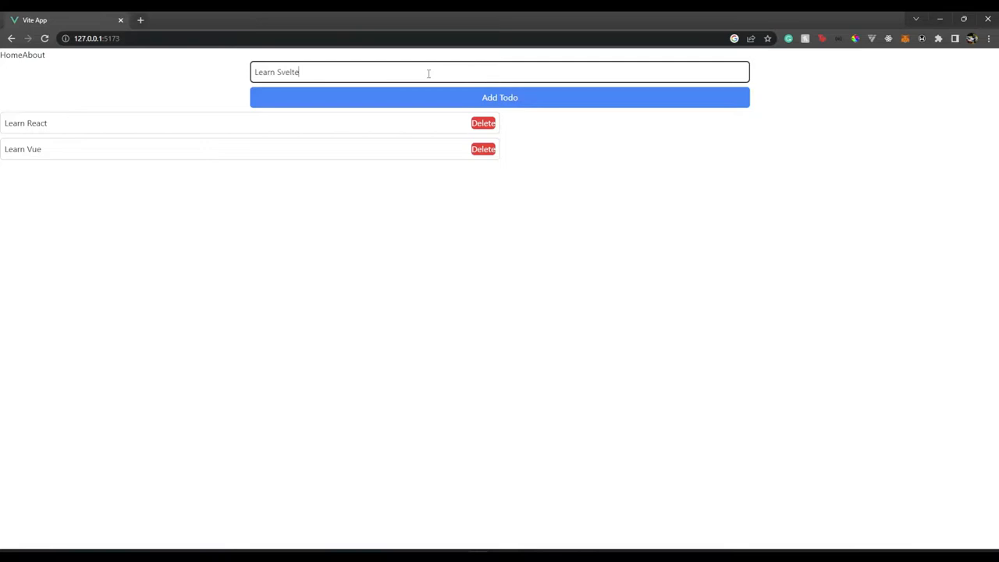
pyautogui.click(484, 150)
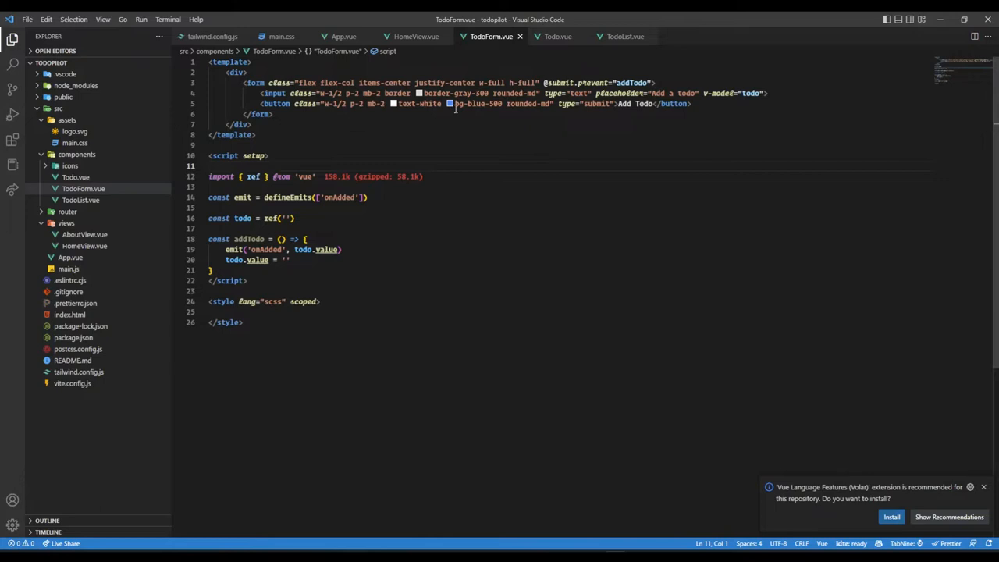
# Step: Review Todos.vue and TodoList.vue, ending on Todos.vue's deleteTodo filtering by matching id
pyautogui.click(559, 36)
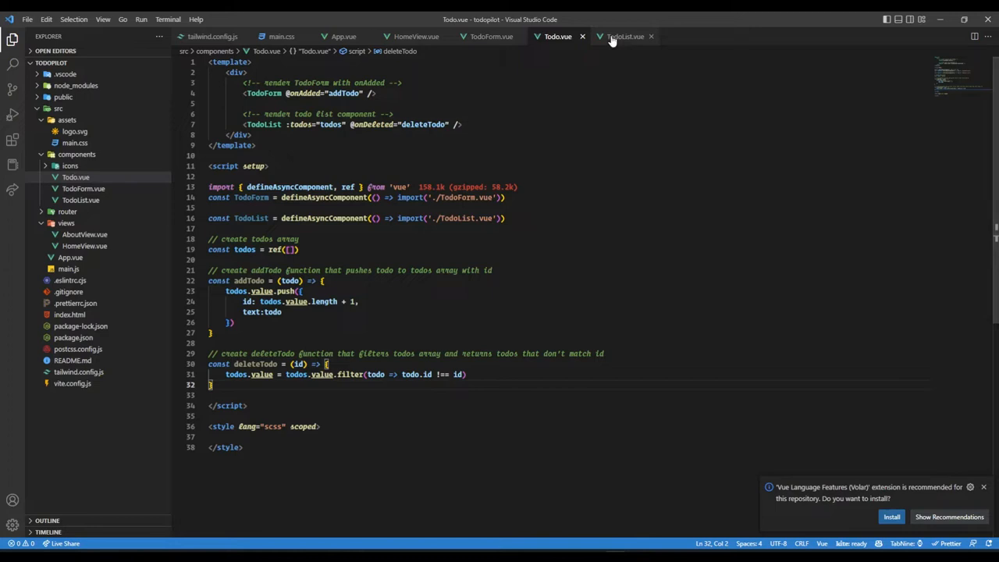
pyautogui.click(625, 36)
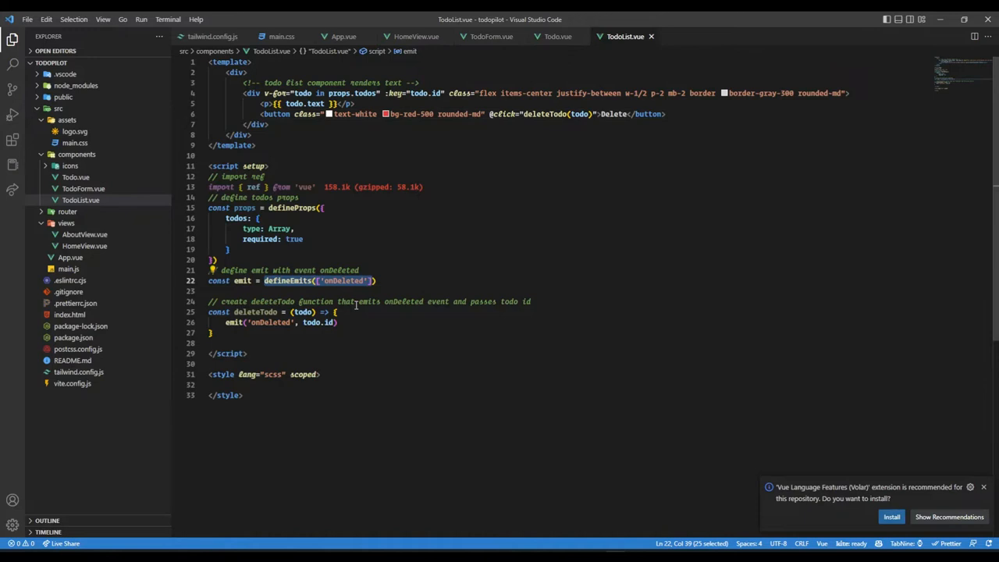
pyautogui.click(558, 36)
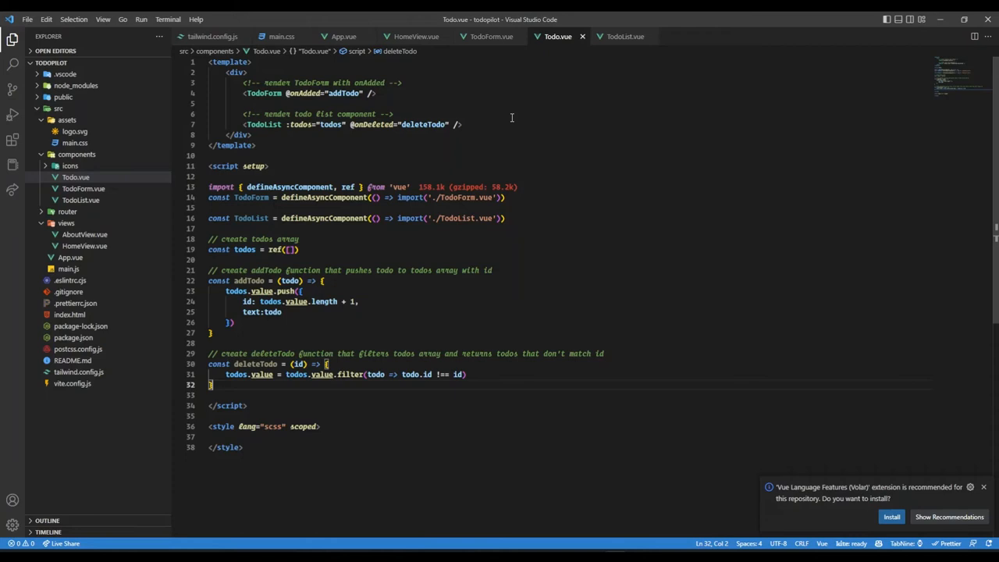
pyautogui.moveTo(637, 206)
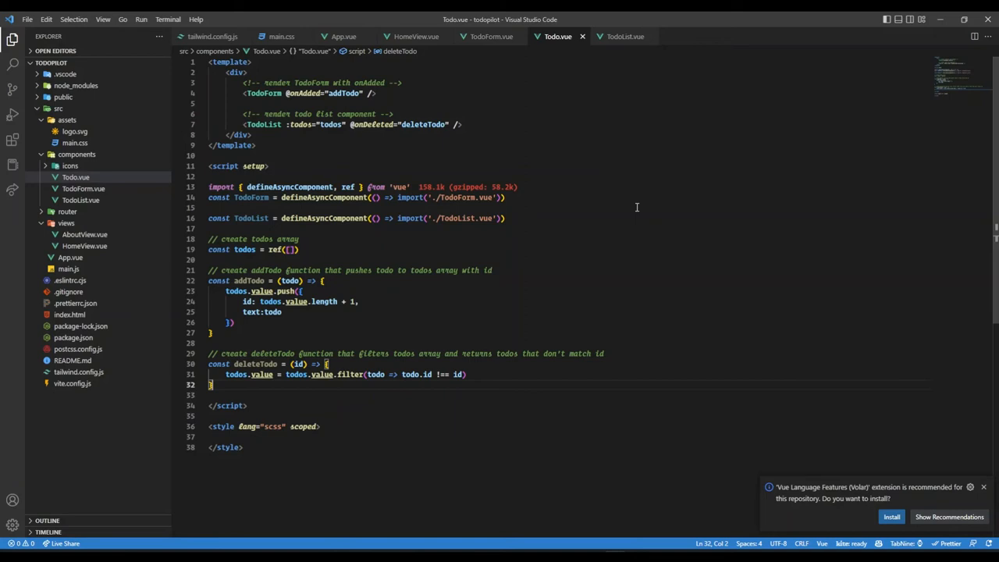